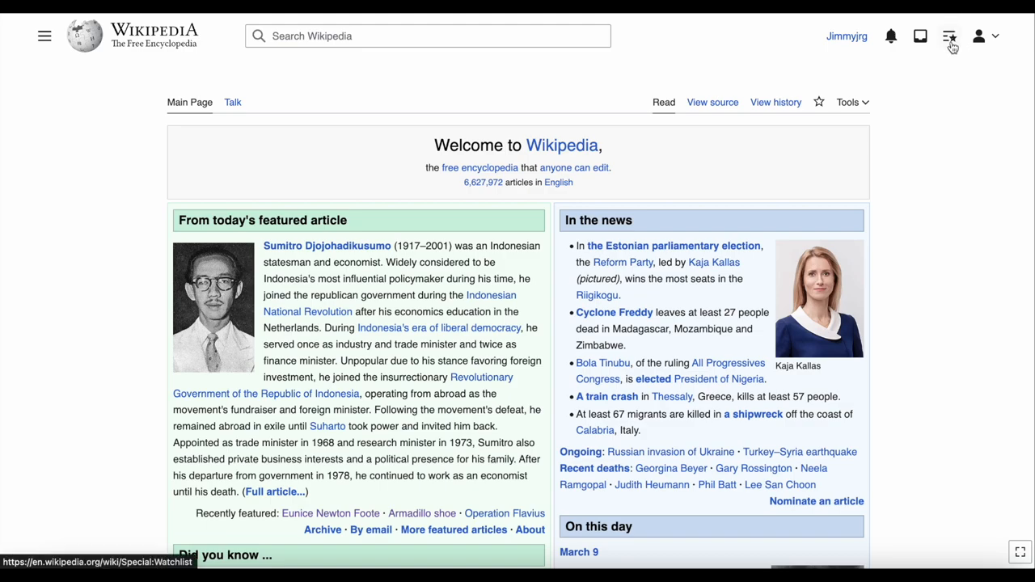
Step: Show the personal watchlist from the user toolbar and review the changes grouped by date
left_click(949, 36)
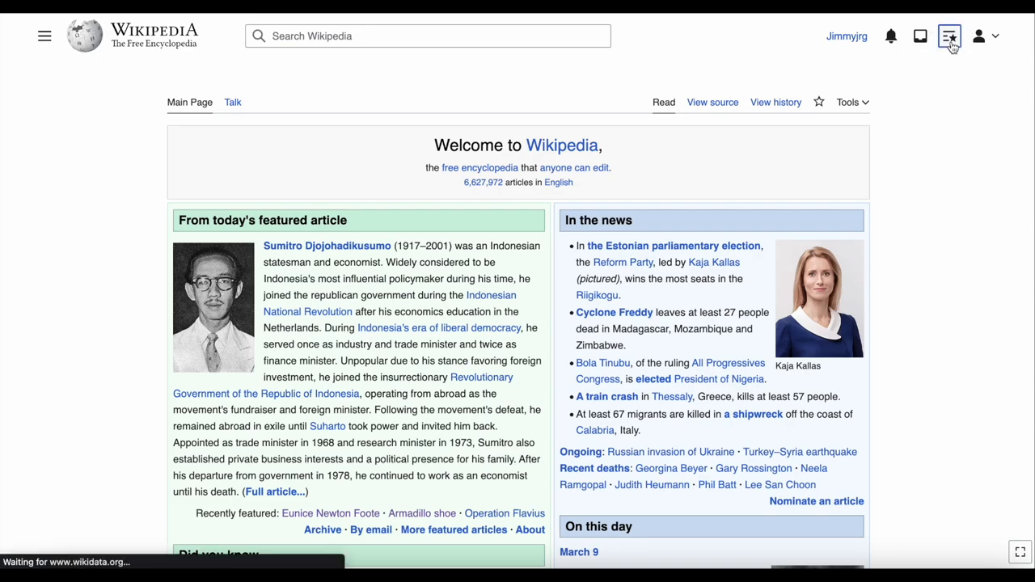
left_click(950, 35)
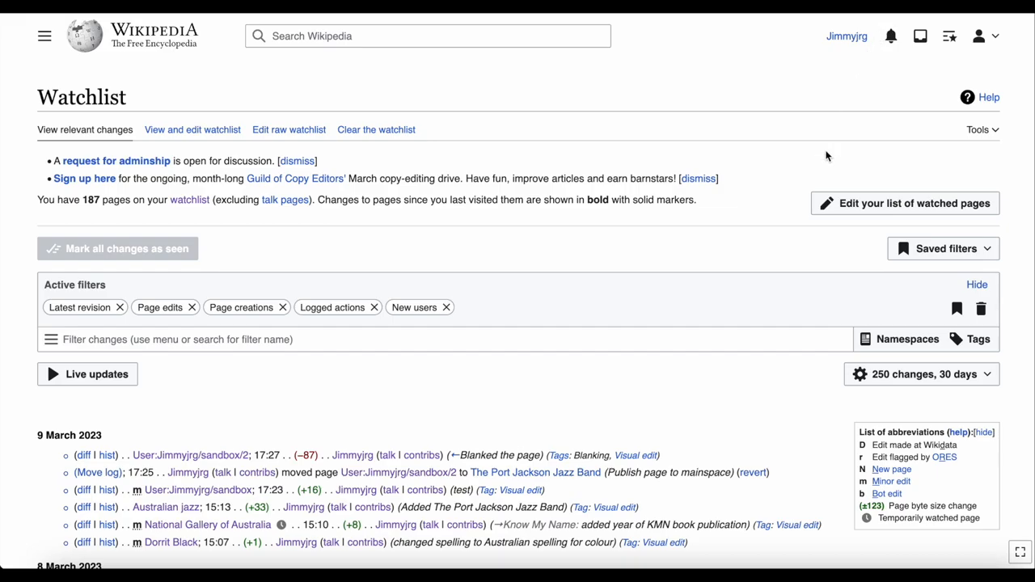
scroll("down", 3)
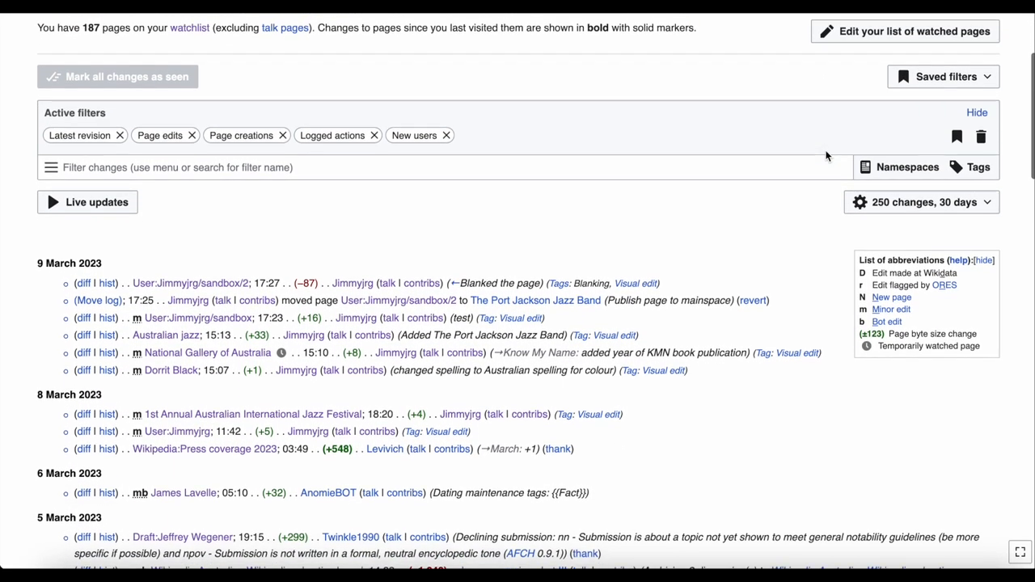
scroll("down", 3)
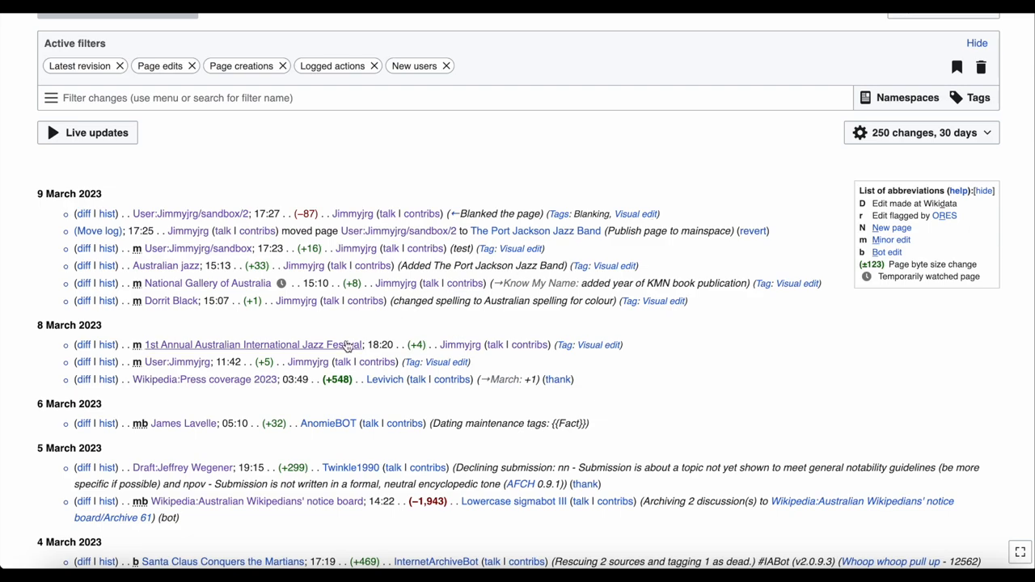
Step: Visit the 1st Annual Australian International Jazz Festival article, then return to the watchlist
left_click(252, 344)
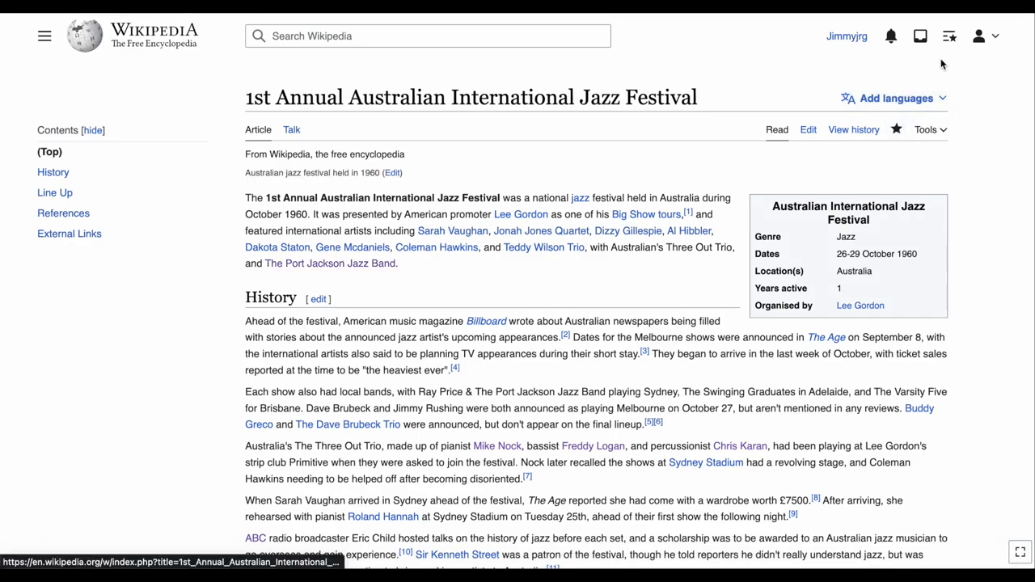
left_click(950, 36)
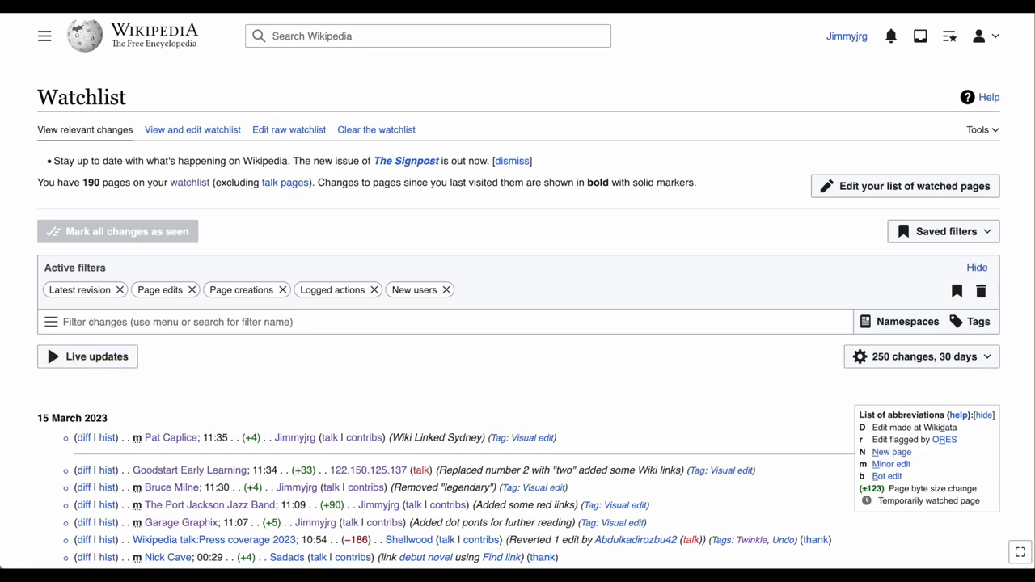
Step: Browse the Filter changes menu's edit-quality and editor-type options without applying any
left_click(87, 357)
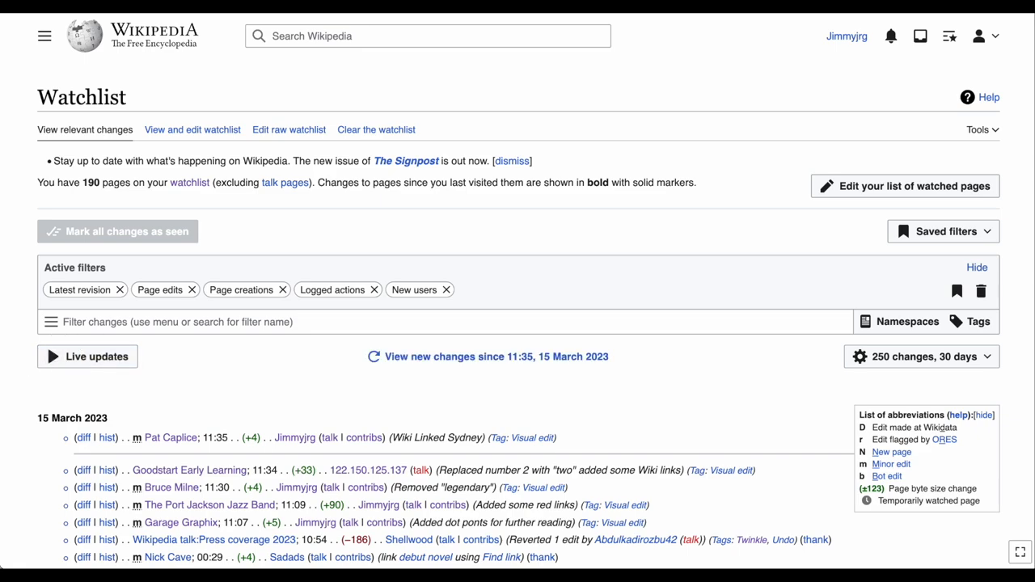
mouse_move(309, 365)
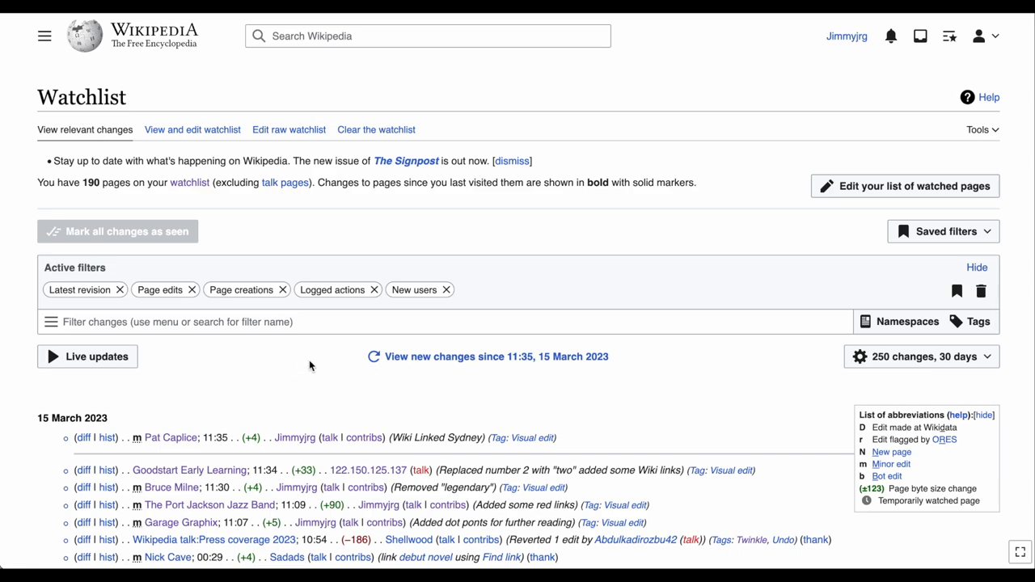
left_click(495, 357)
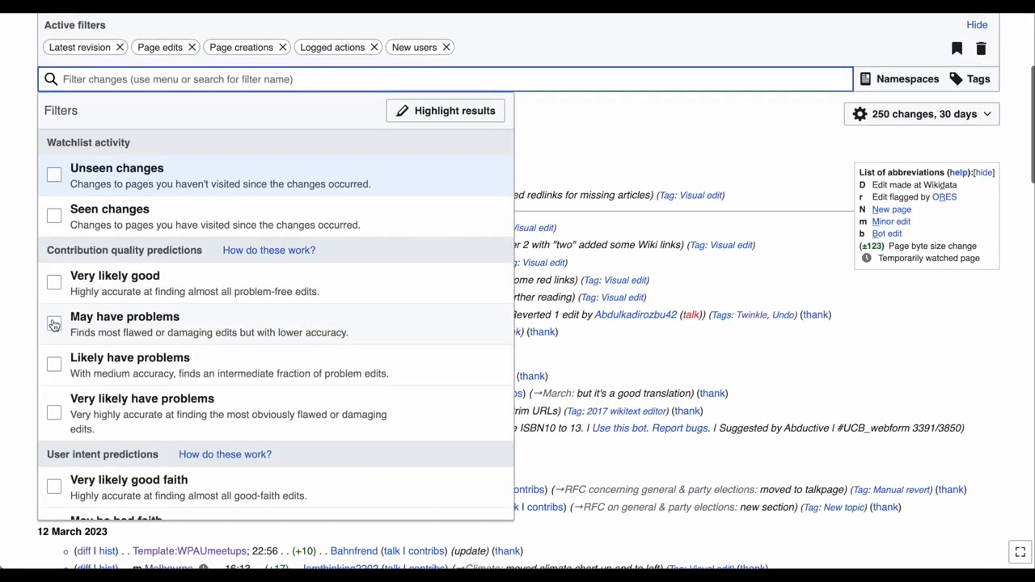
scroll("down", 3)
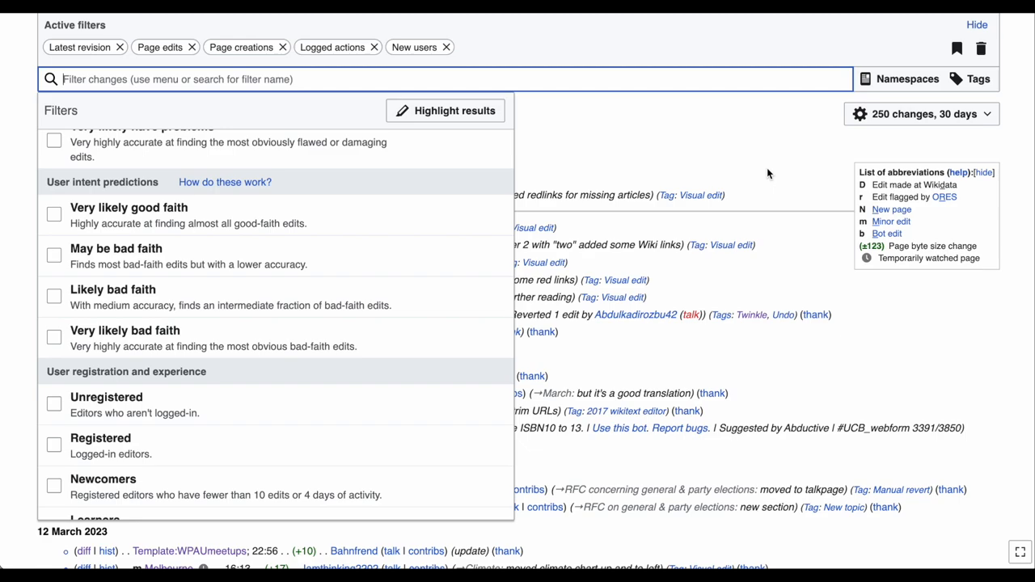
left_click(908, 97)
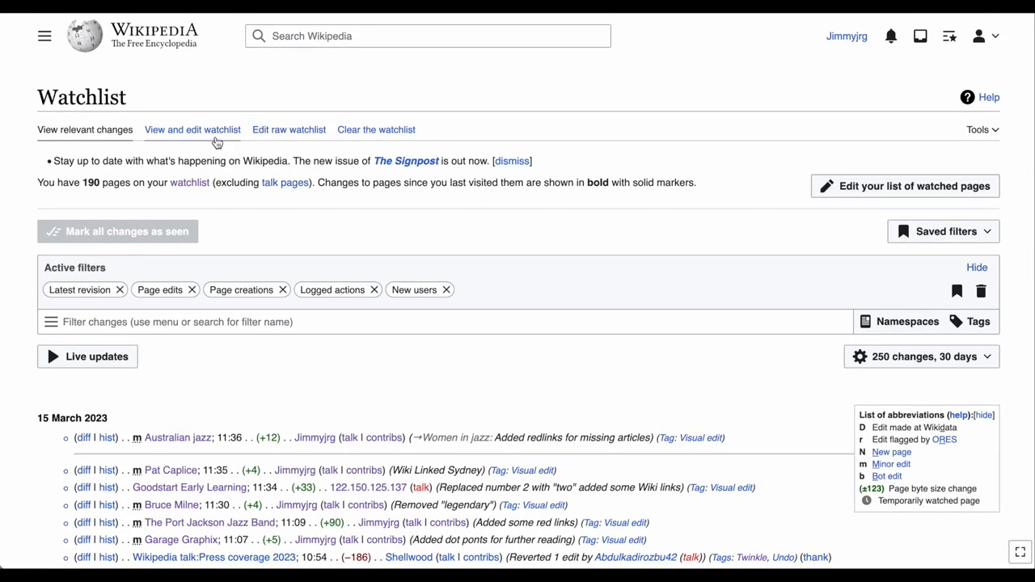
Step: Go to The Port Jackson Jazz Band article via the watched pages list
left_click(192, 129)
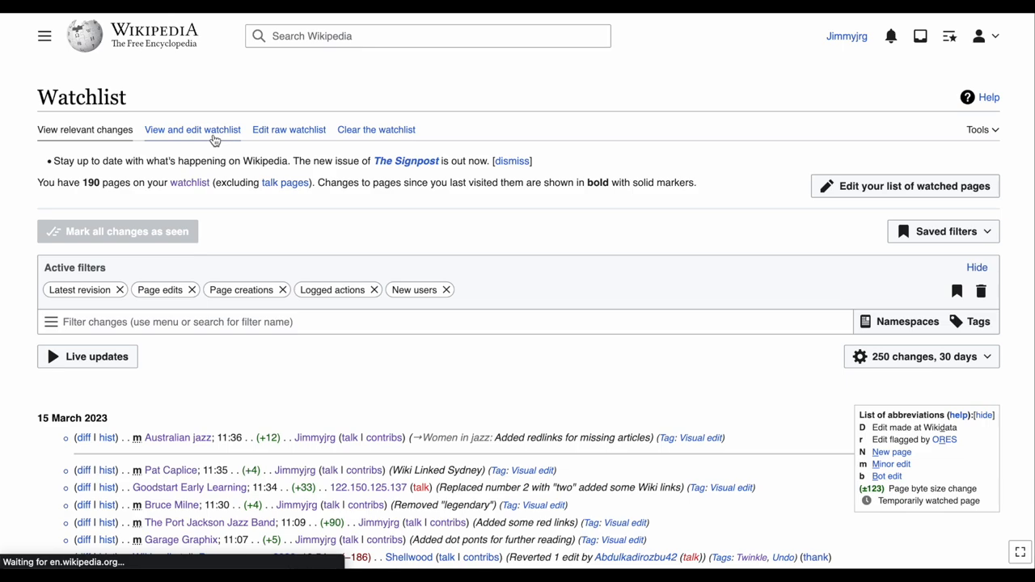
left_click(193, 130)
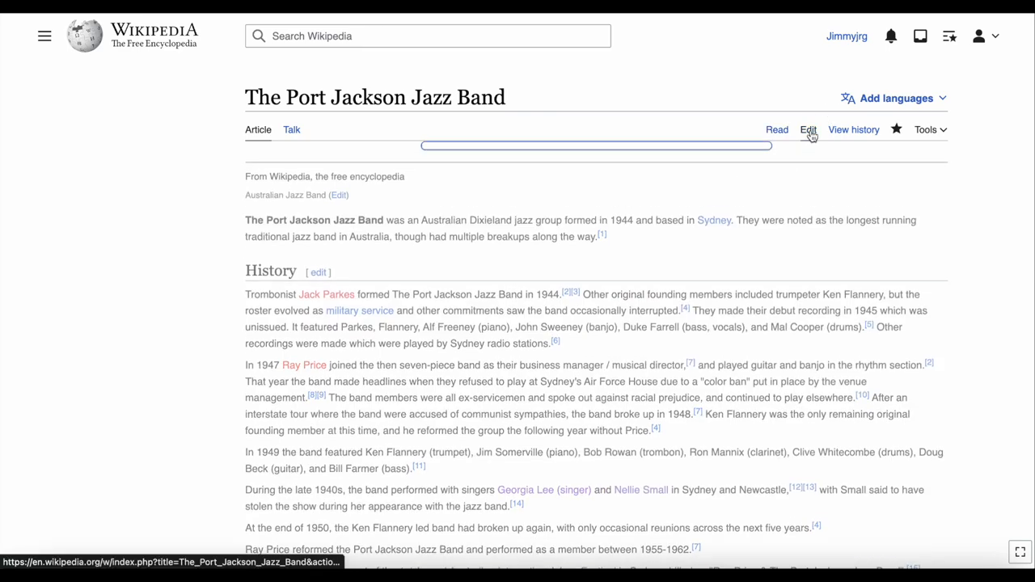
Step: Edit the article, reach Publish changes and show the Watch this page duration choices
left_click(809, 129)
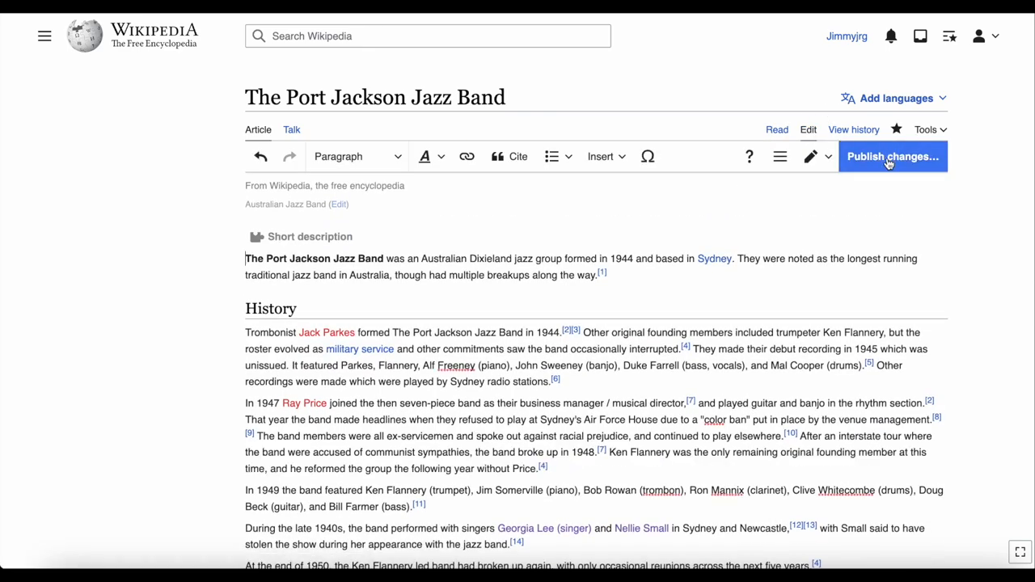
left_click(893, 156)
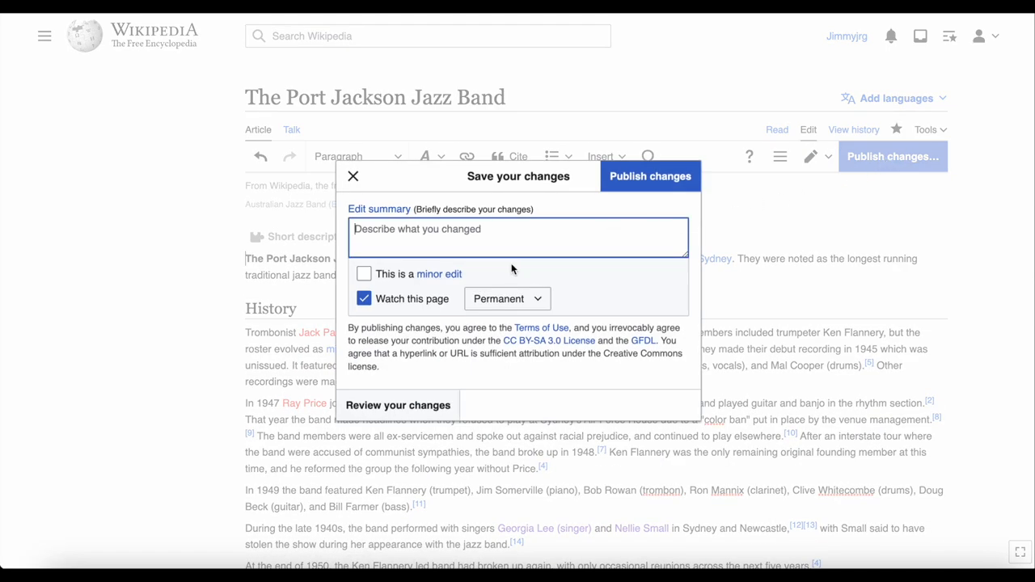
left_click(508, 298)
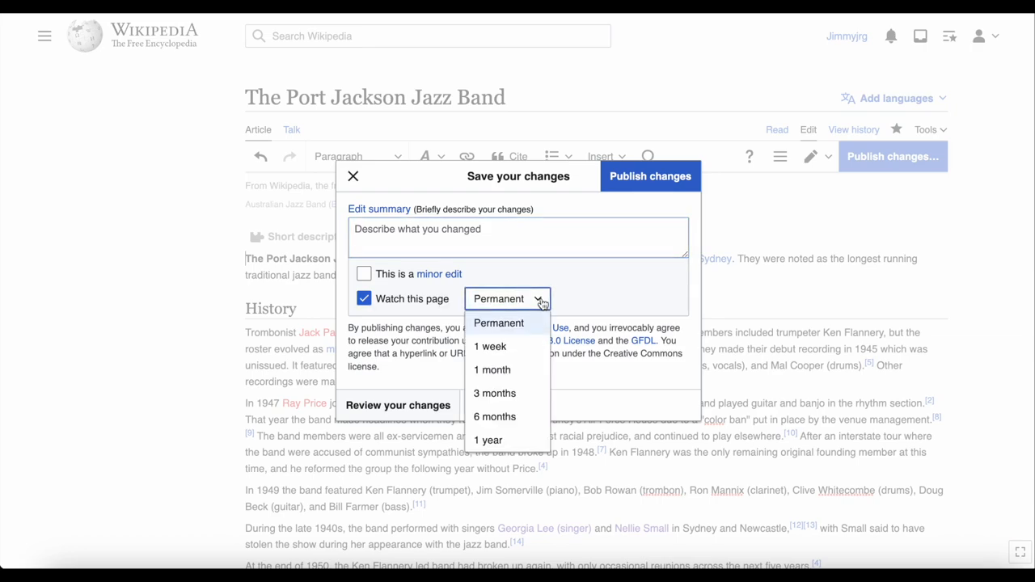